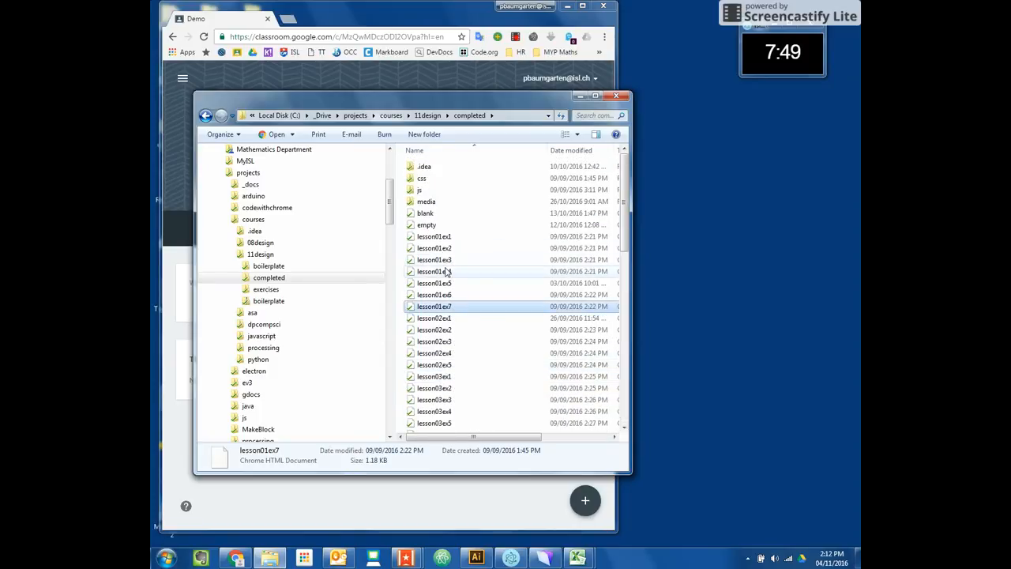
- Inspect the completed folder's lesson files, then return to the 11design folder listing
left_click(260, 254)
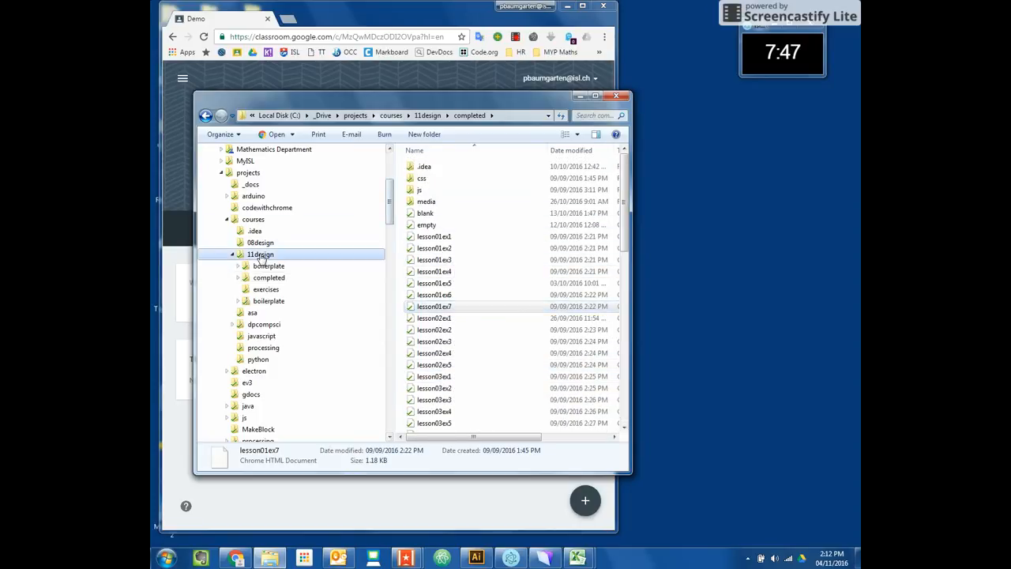
left_click(261, 253)
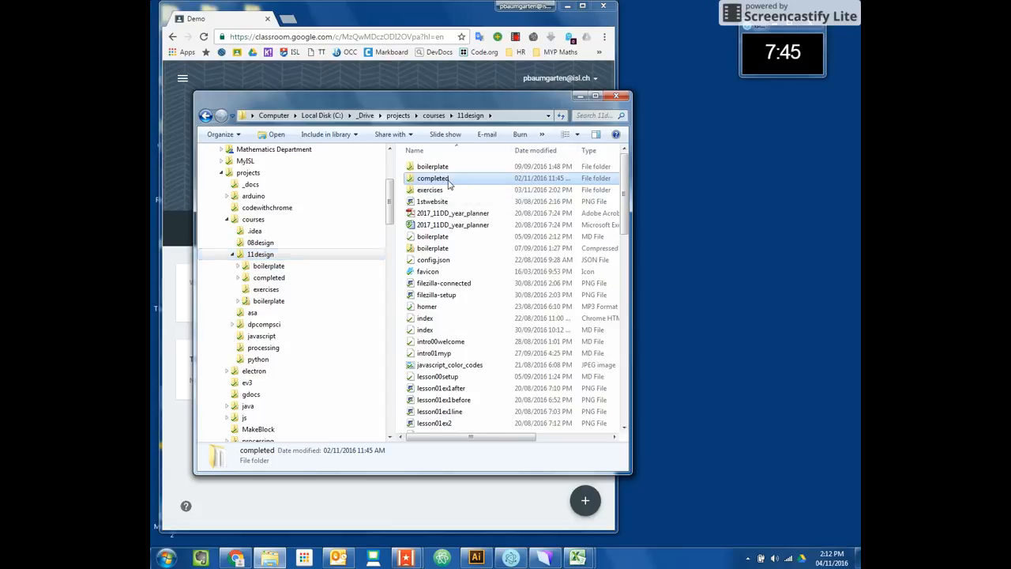
double_click(433, 178)
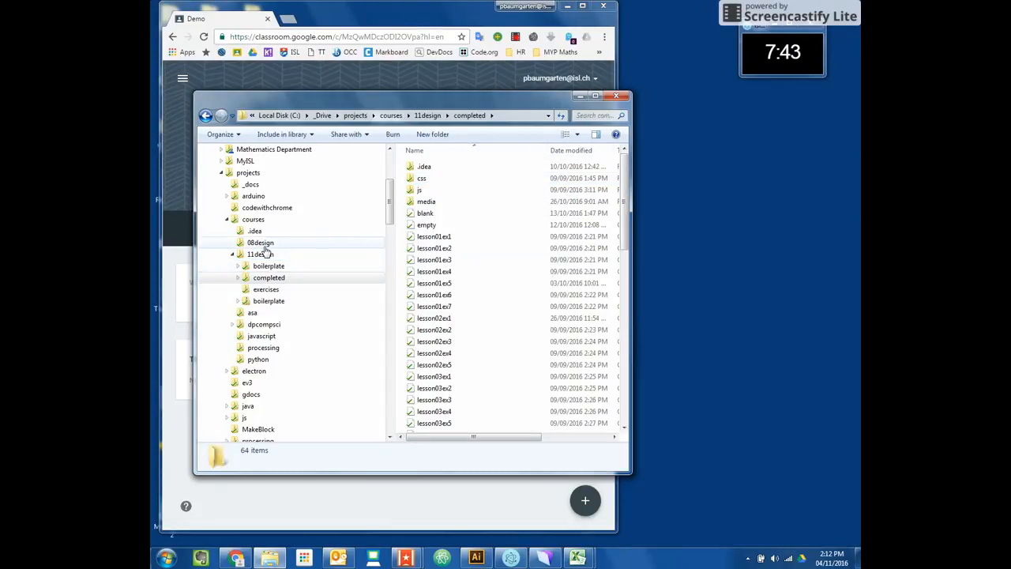
left_click(260, 253)
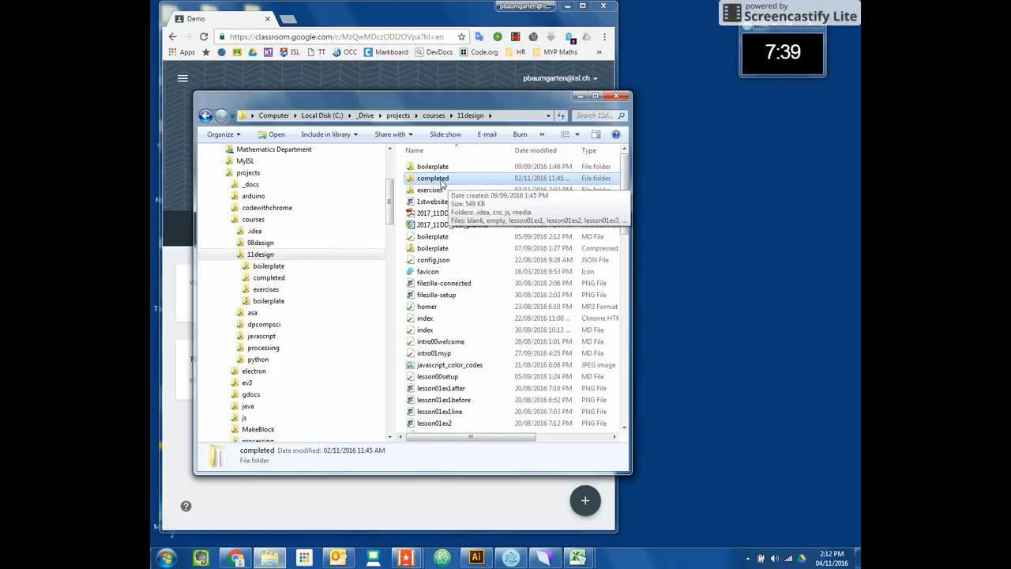
- Choose 'Add to archive...' from the completed folder's context menu
right_click(432, 178)
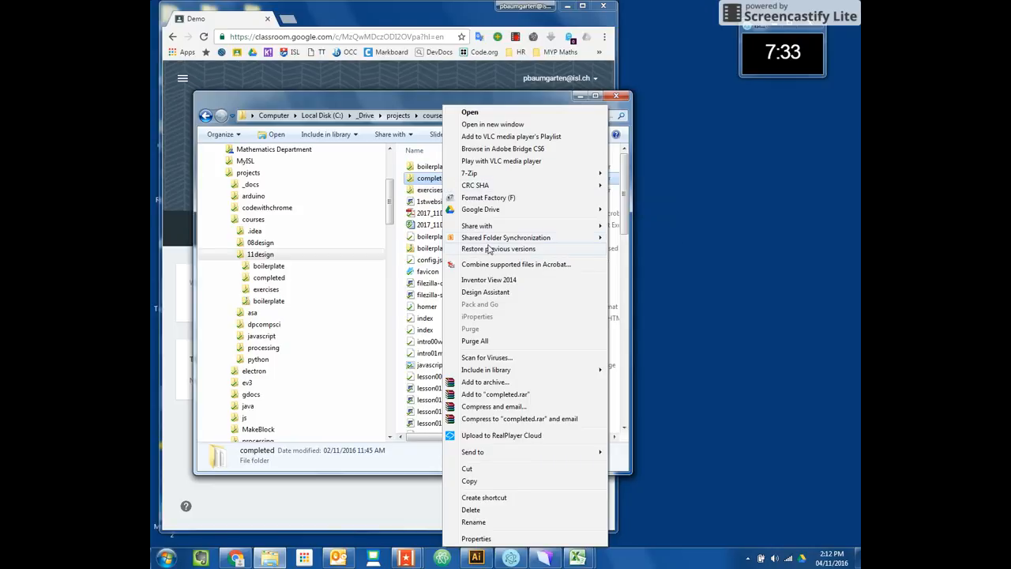
mouse_move(482, 387)
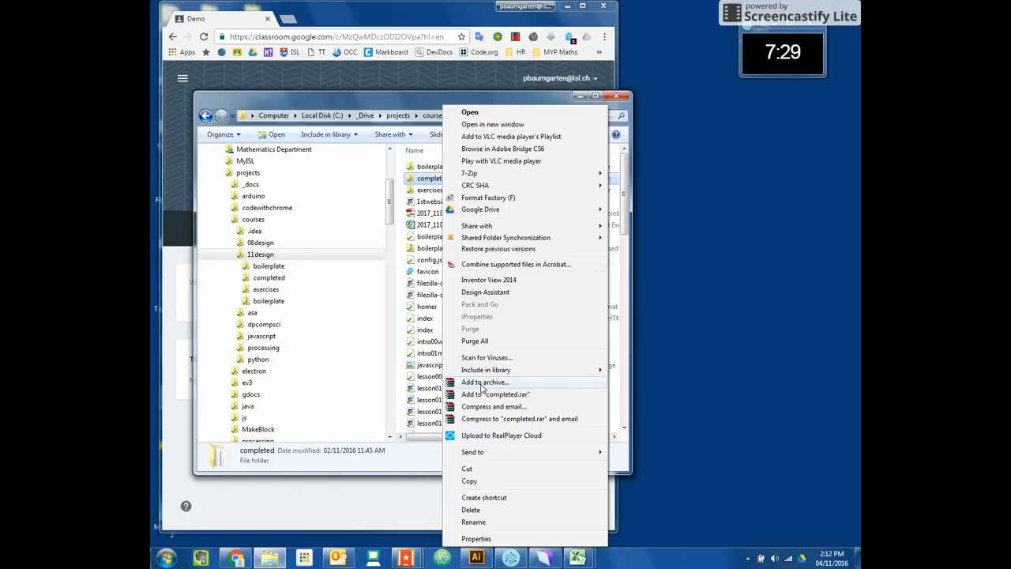
left_click(485, 382)
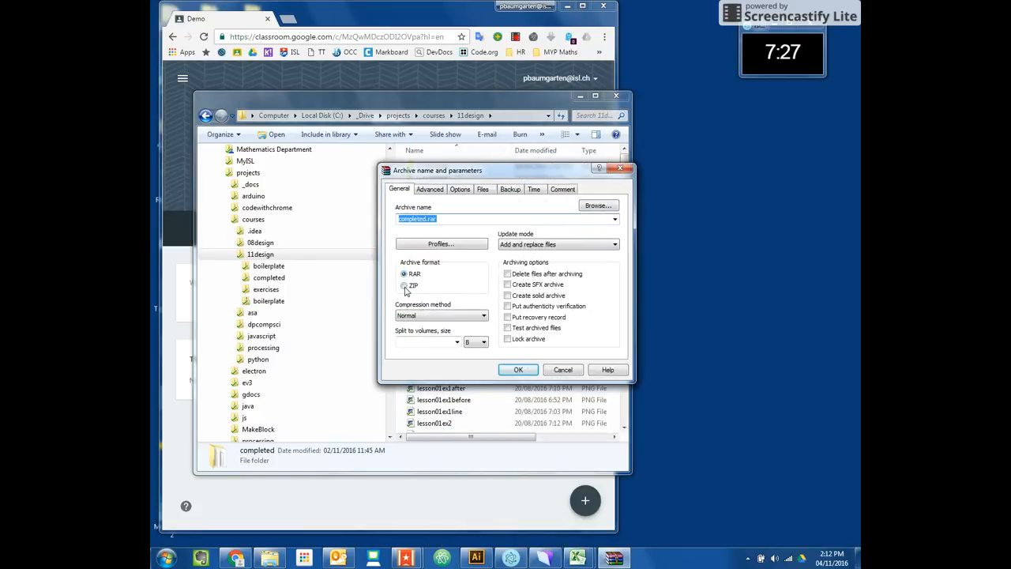
- Create a ZIP archive of the completed folder named 'smith joe.zip'
left_click(404, 286)
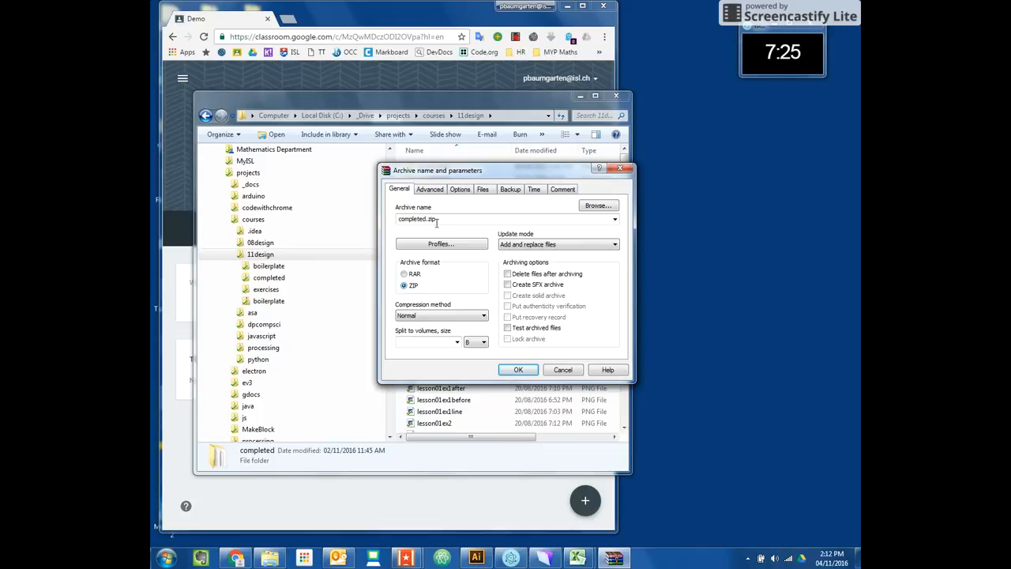
double_click(416, 219)
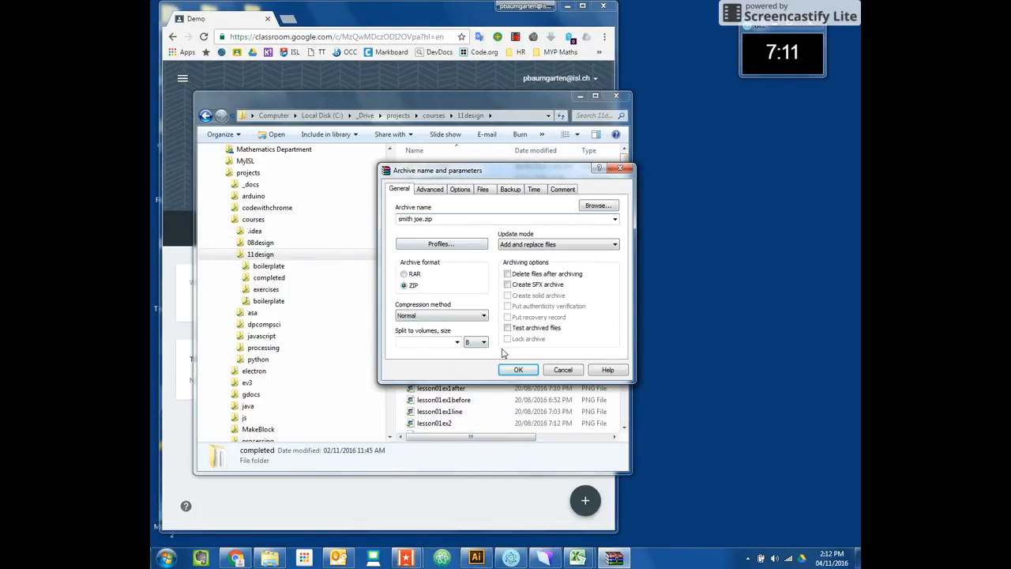
left_click(518, 370)
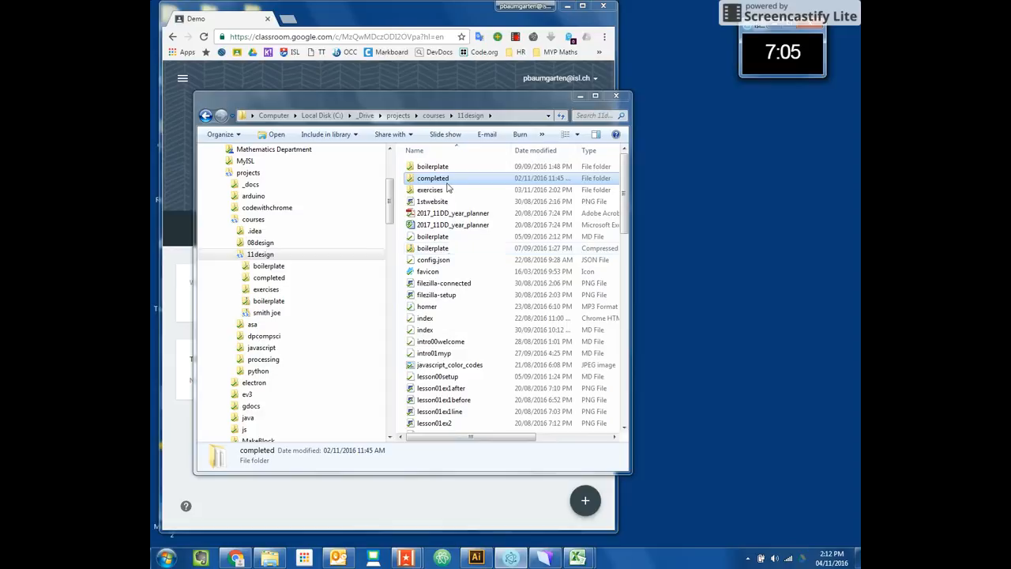
mouse_move(447, 274)
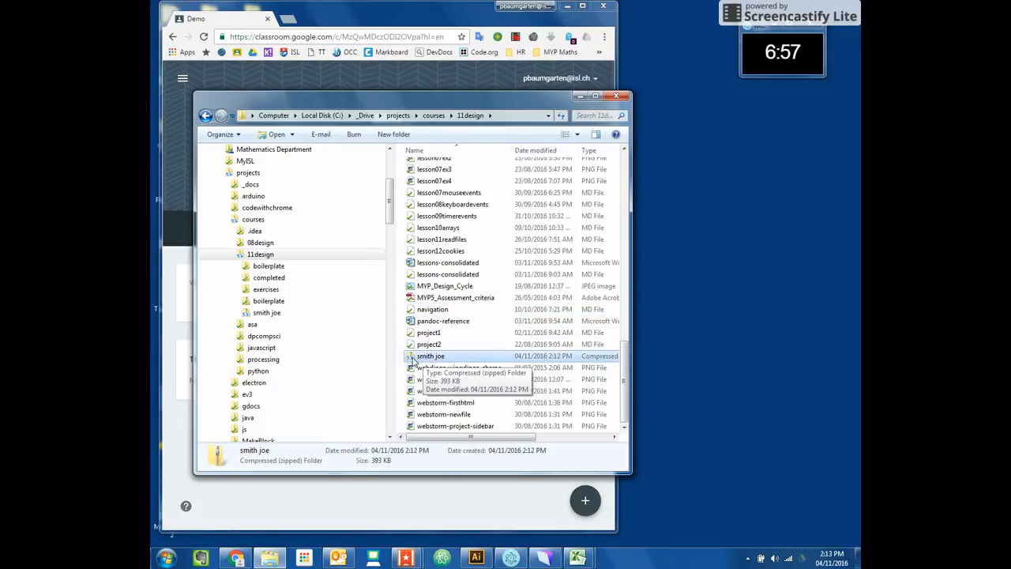
double_click(430, 356)
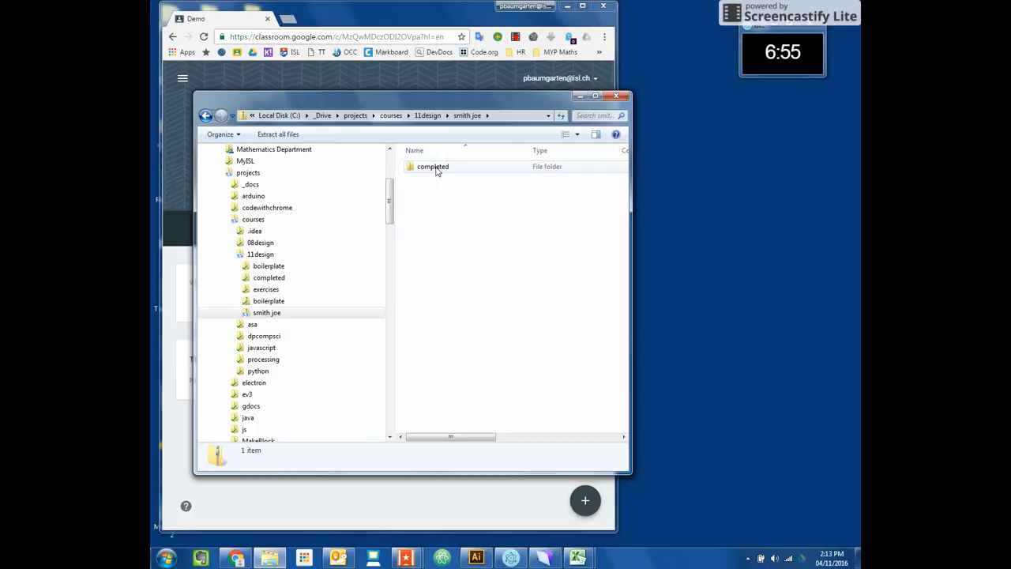
double_click(432, 166)
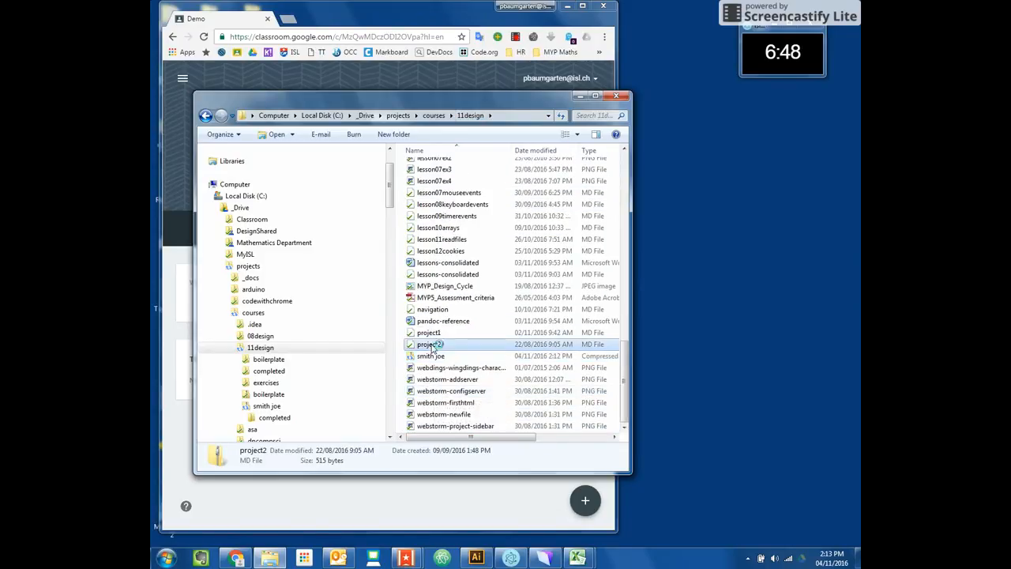
left_click(431, 356)
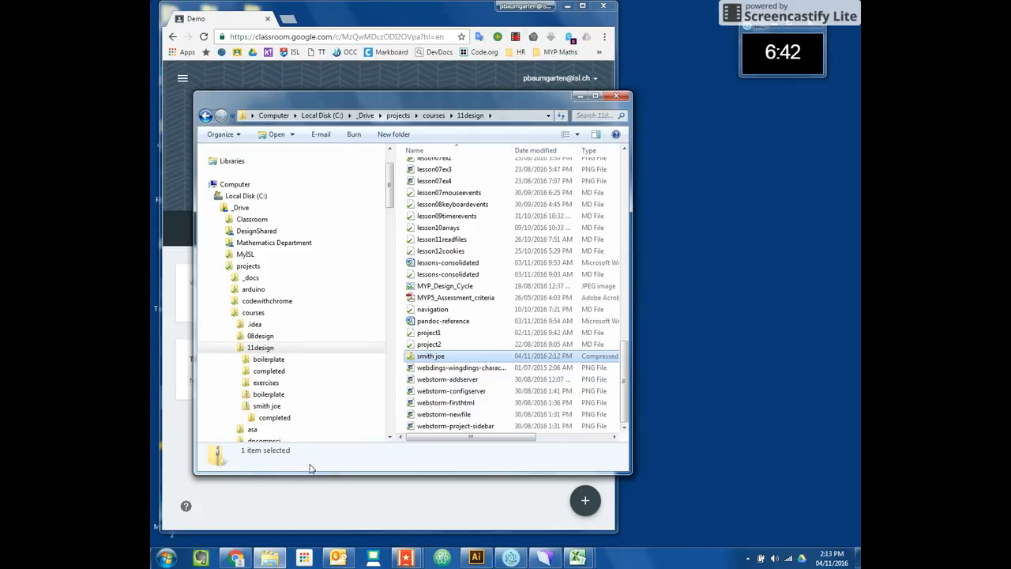
mouse_move(448, 262)
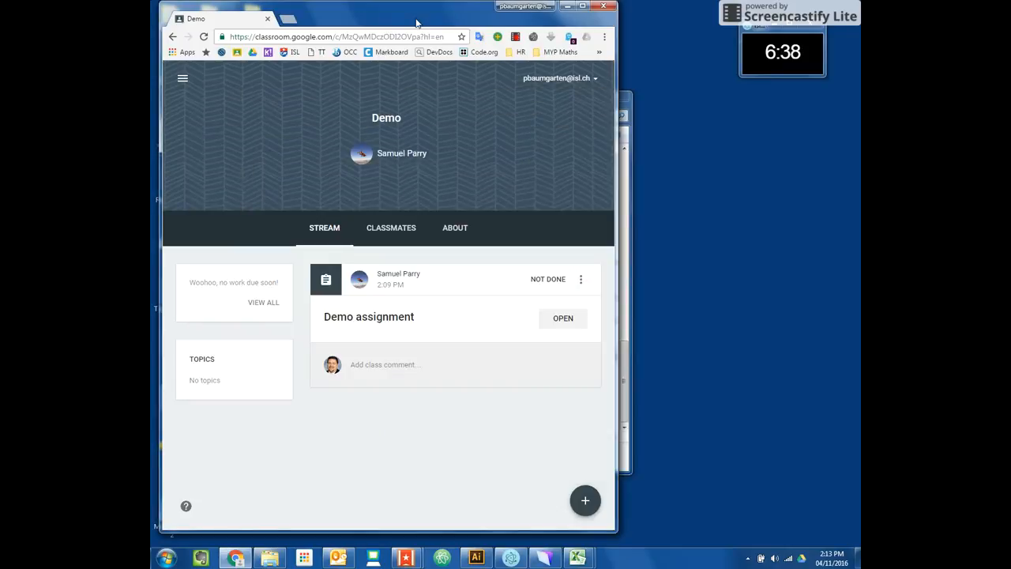
mouse_move(369, 322)
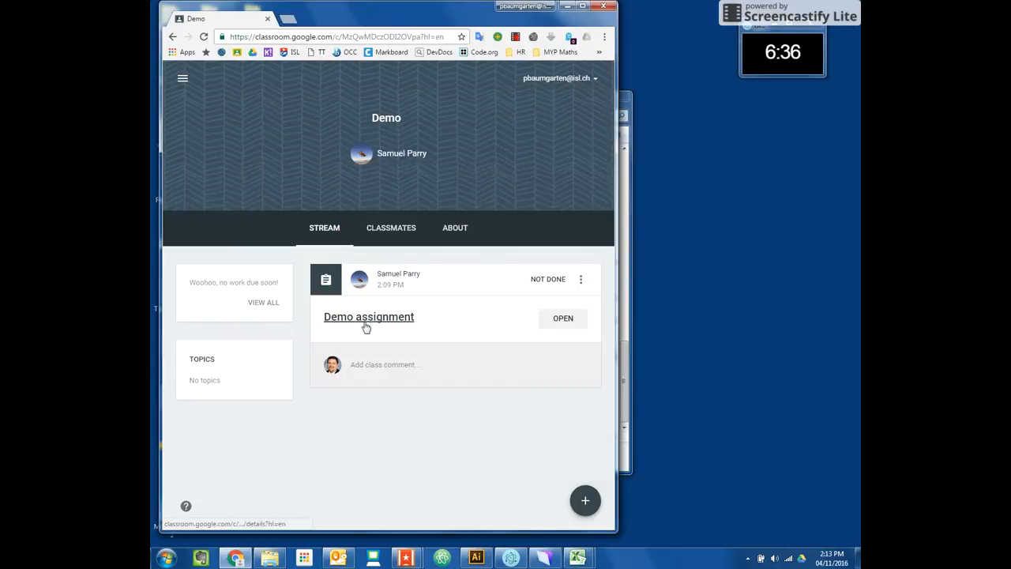
- Open the Demo assignment and open the ADD menu under Your work
left_click(368, 317)
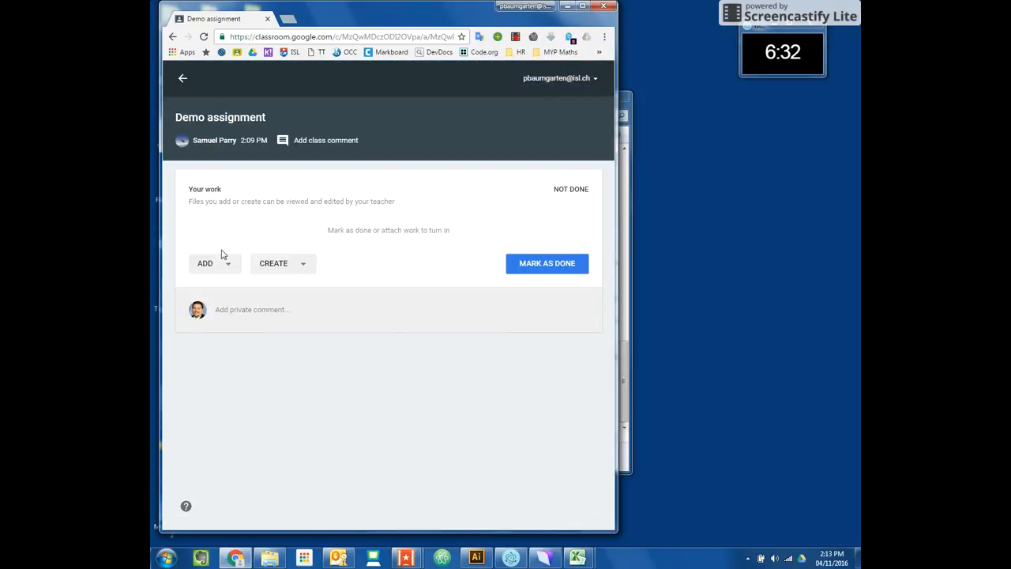
left_click(210, 263)
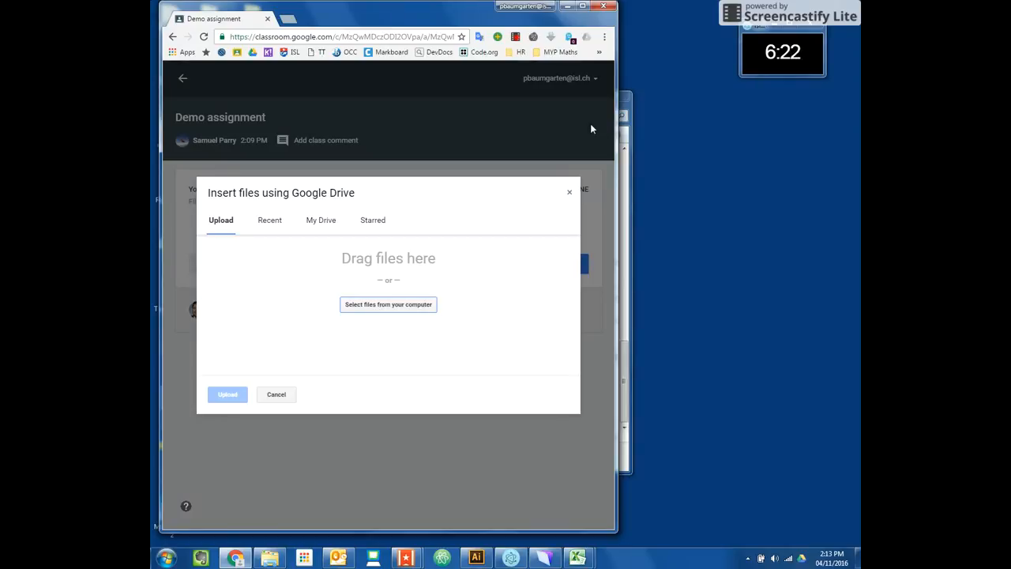
- Upload 'smith joe.zip' from the computer as an attachment to the Demo assignment
left_click(388, 304)
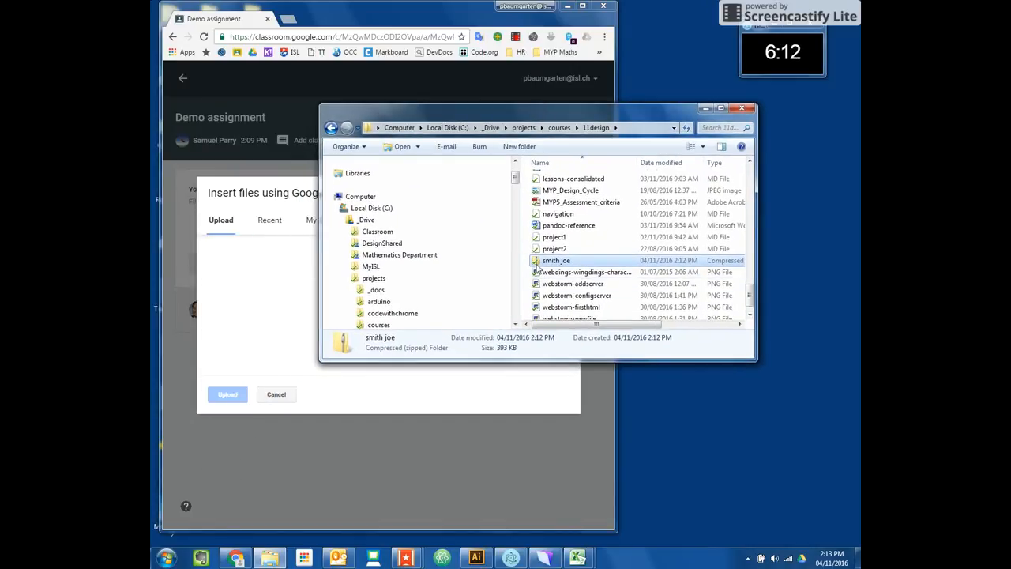
double_click(556, 260)
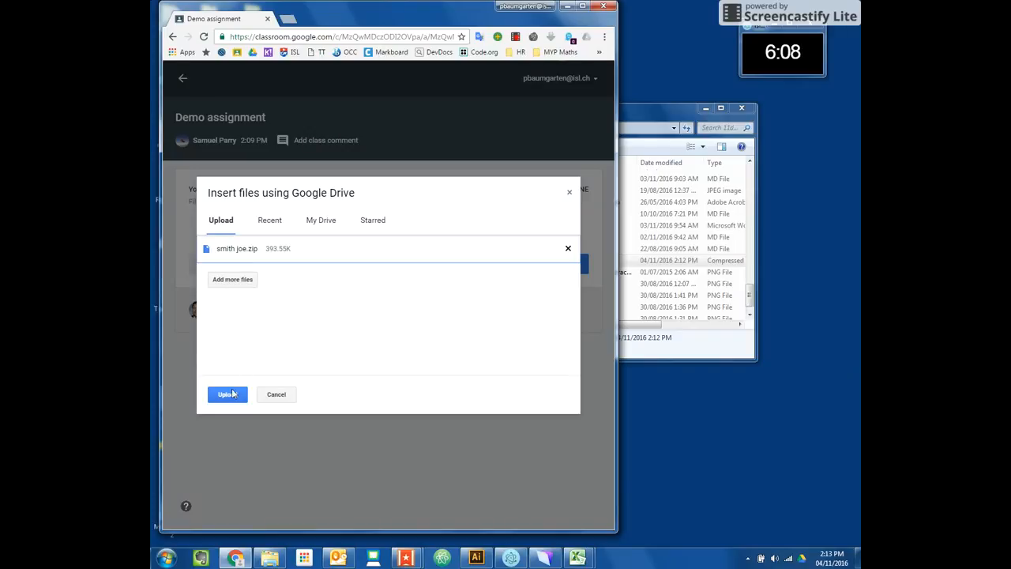
left_click(227, 395)
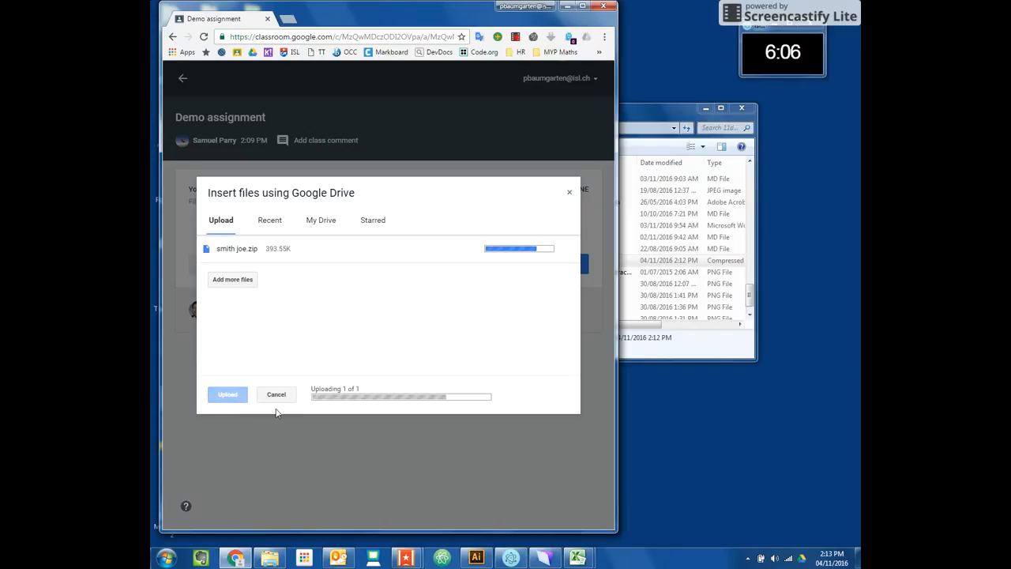
left_click(276, 394)
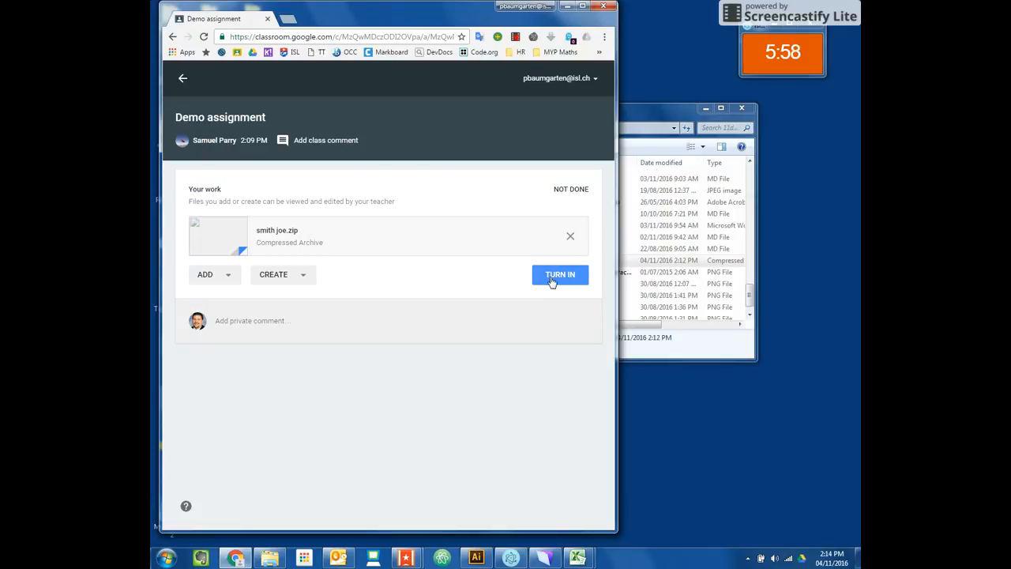
- Click TURN IN to bring up the 'Turn in your work?' dialog
left_click(560, 275)
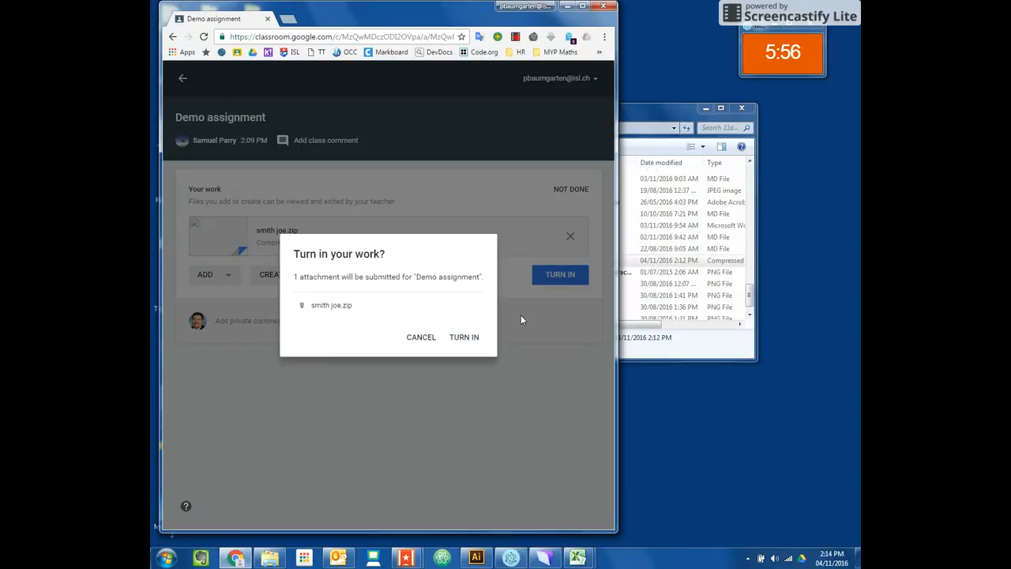
mouse_move(302, 287)
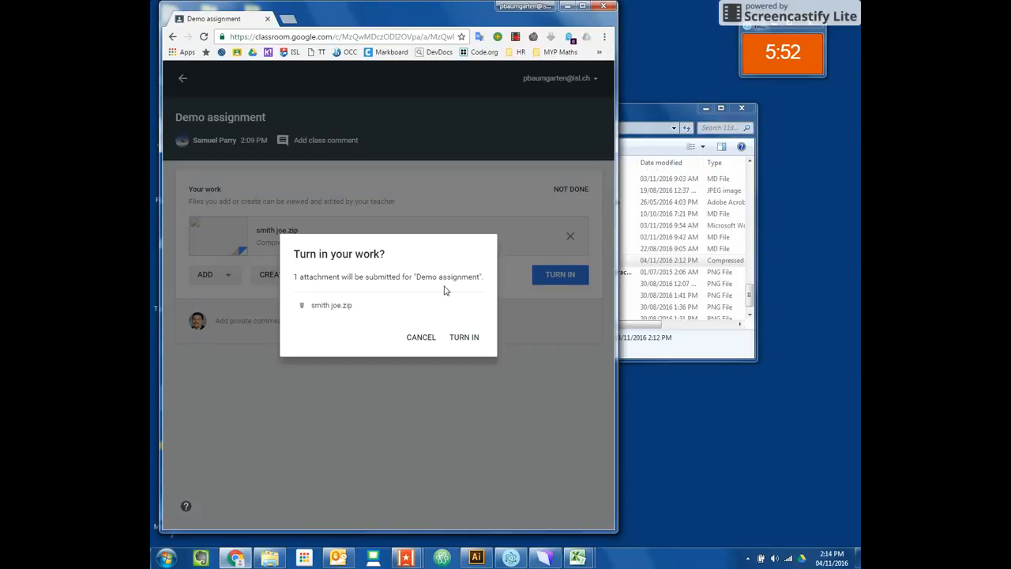
mouse_move(467, 340)
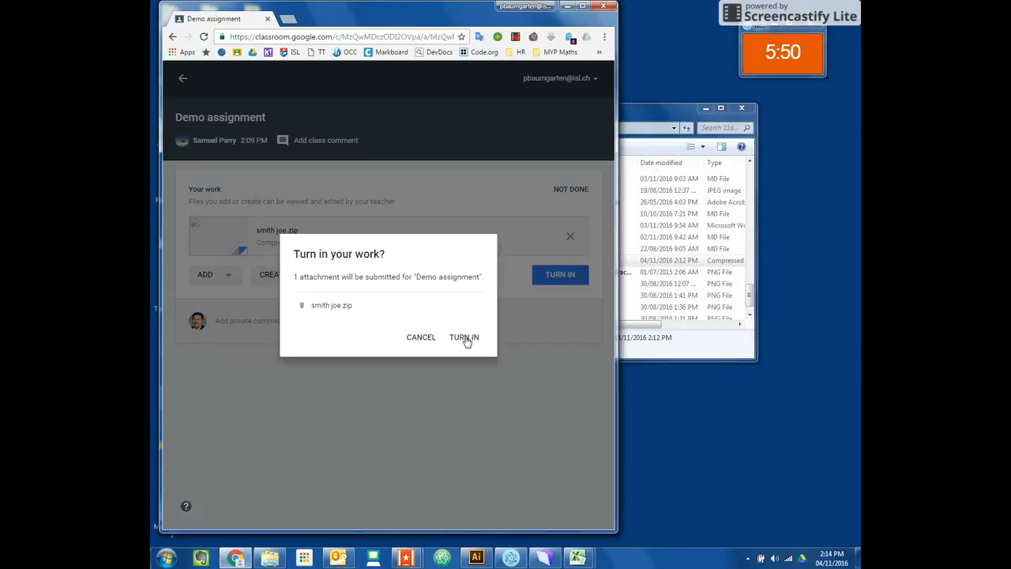
mouse_move(575, 480)
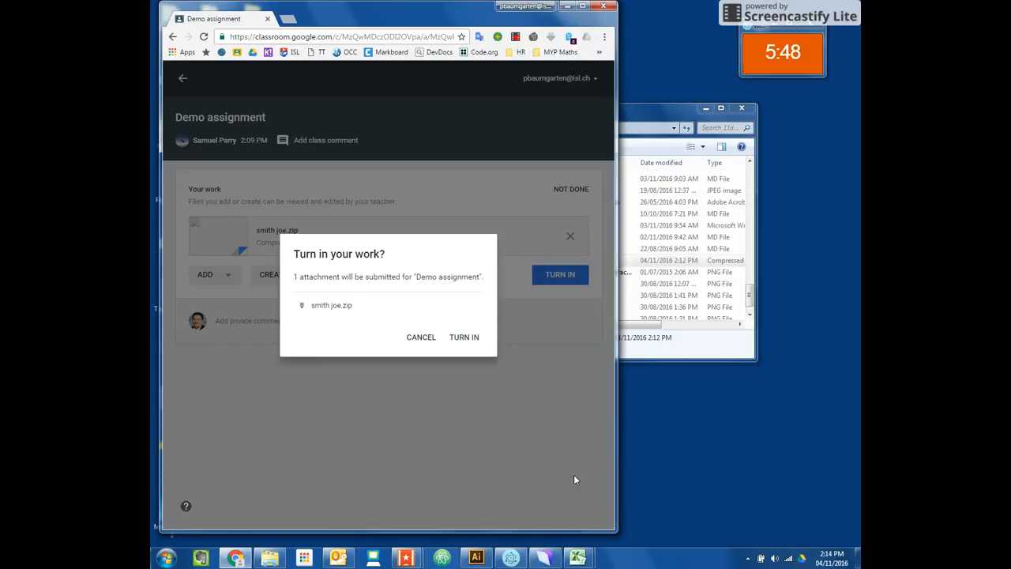
mouse_move(454, 472)
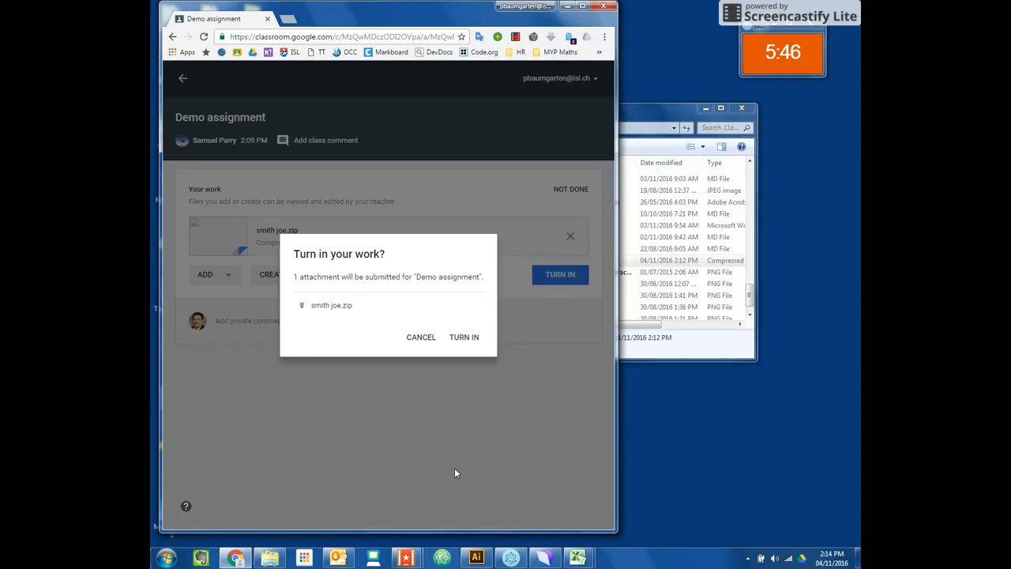